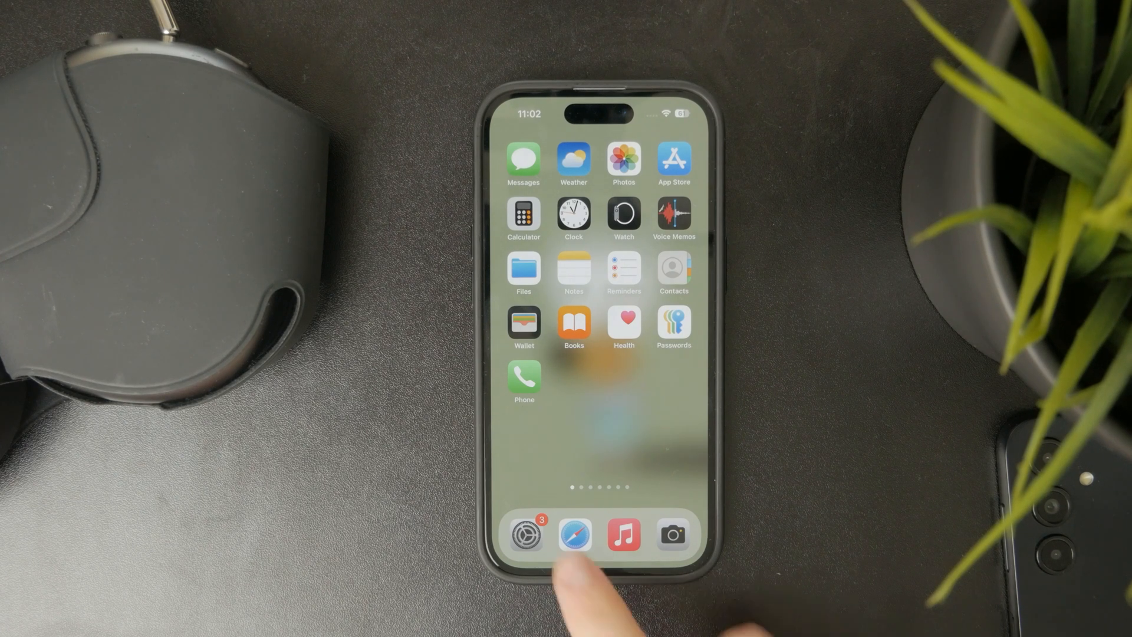
# - Launch Settings and browse the Notifications app list down toward Messages
pyautogui.click(524, 534)
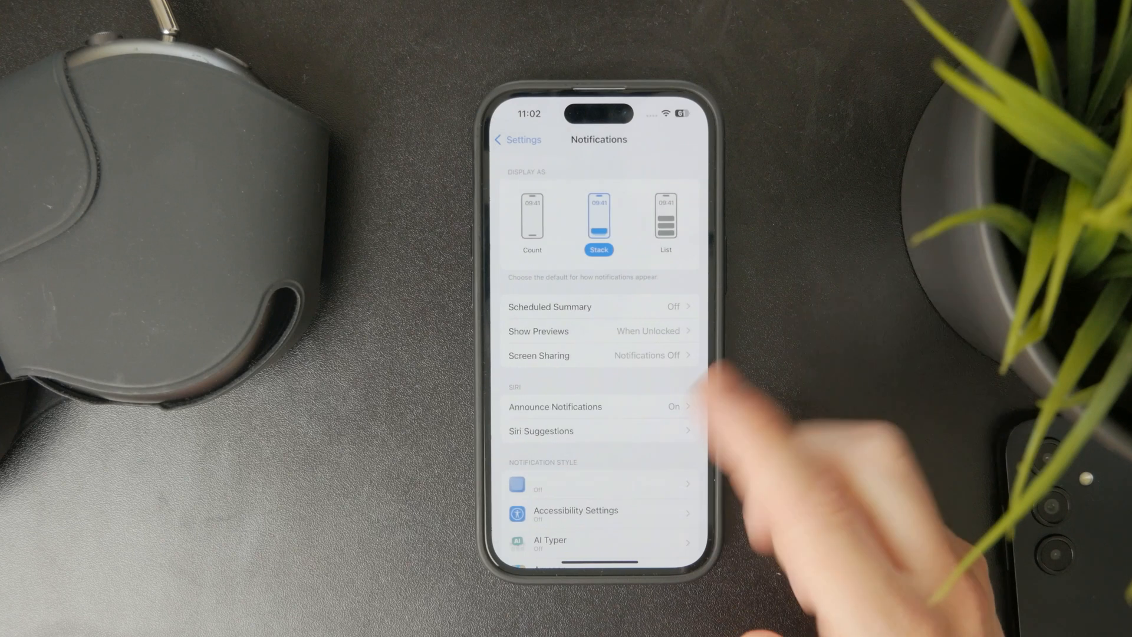
pyautogui.scroll(-3)
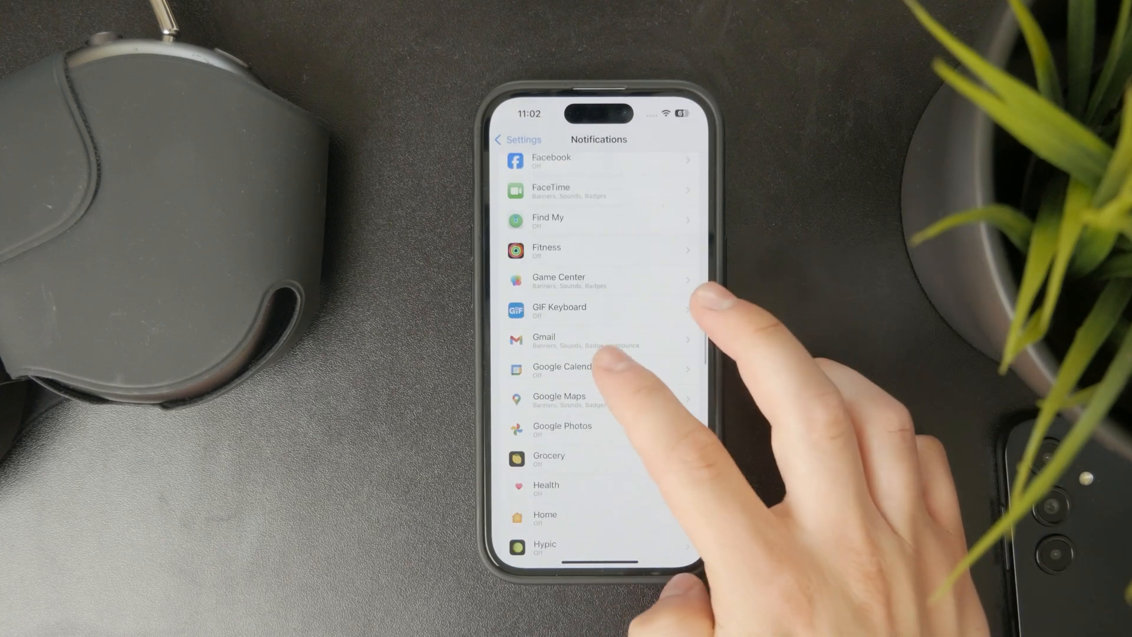
pyautogui.scroll(-3)
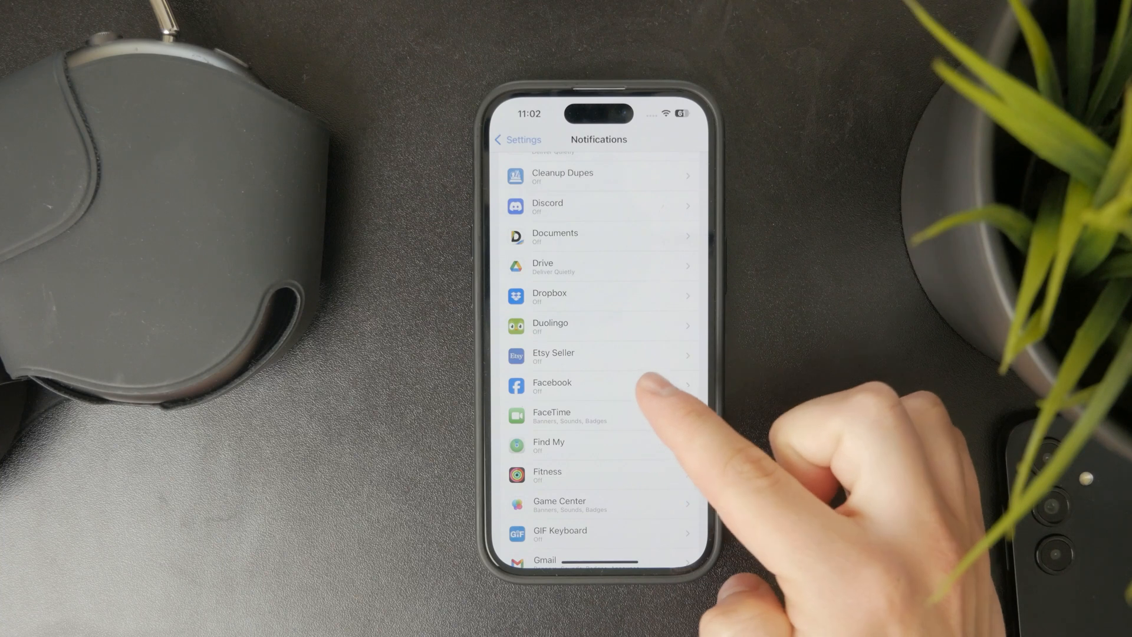
pyautogui.scroll(-3)
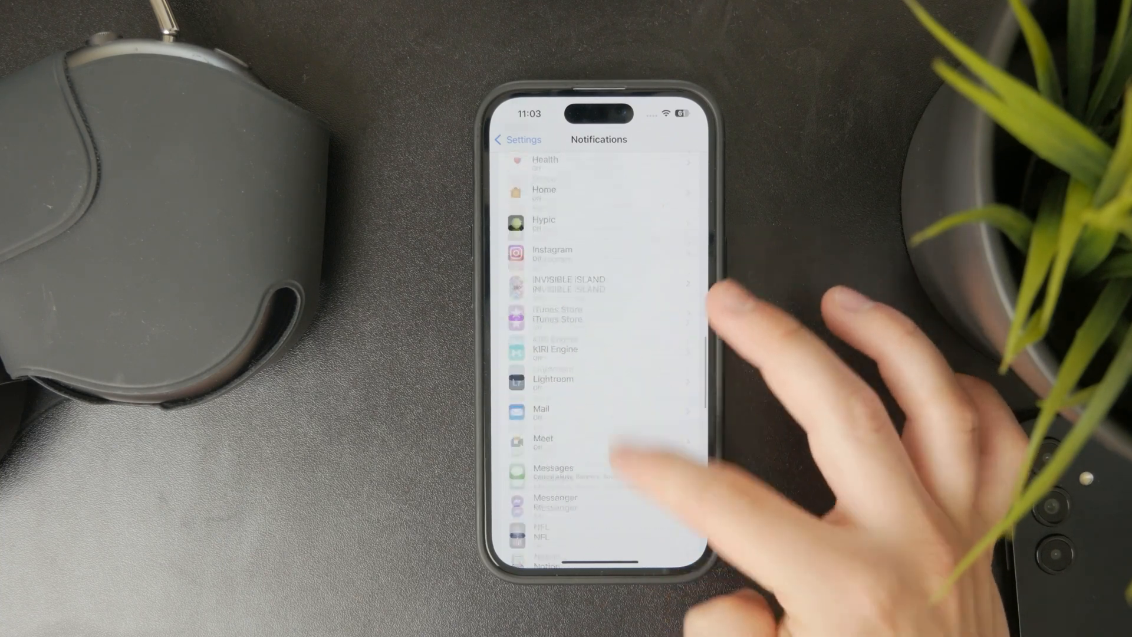
# - Reach the Messages Sounds page, where the alert tone is set to Note
pyautogui.click(554, 469)
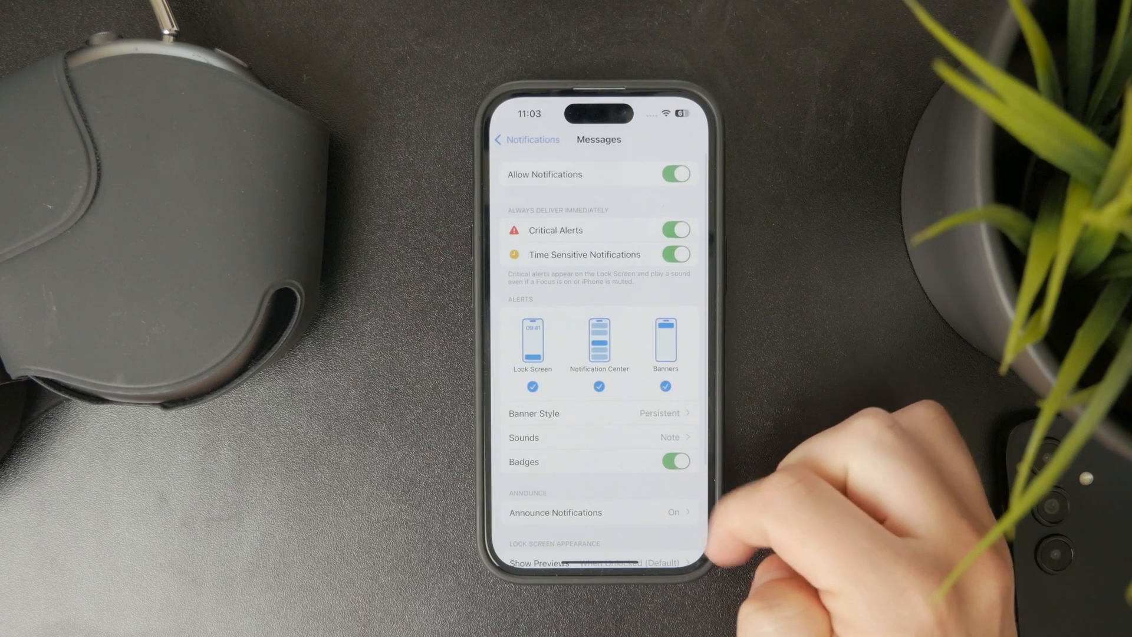
pyautogui.scroll(-3)
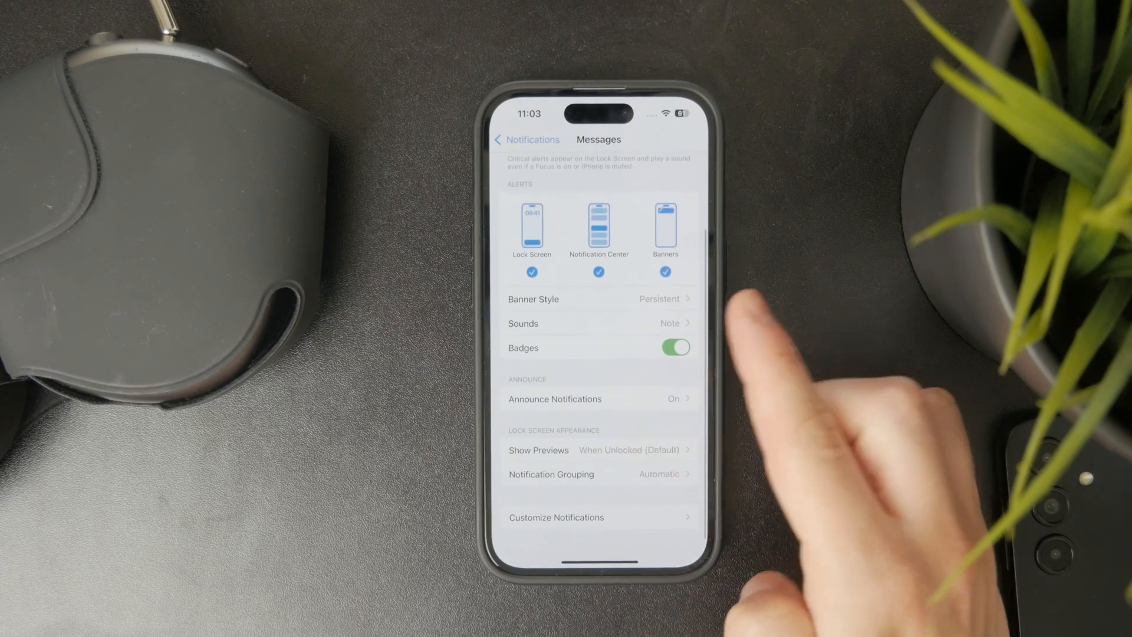
pyautogui.scroll(-3)
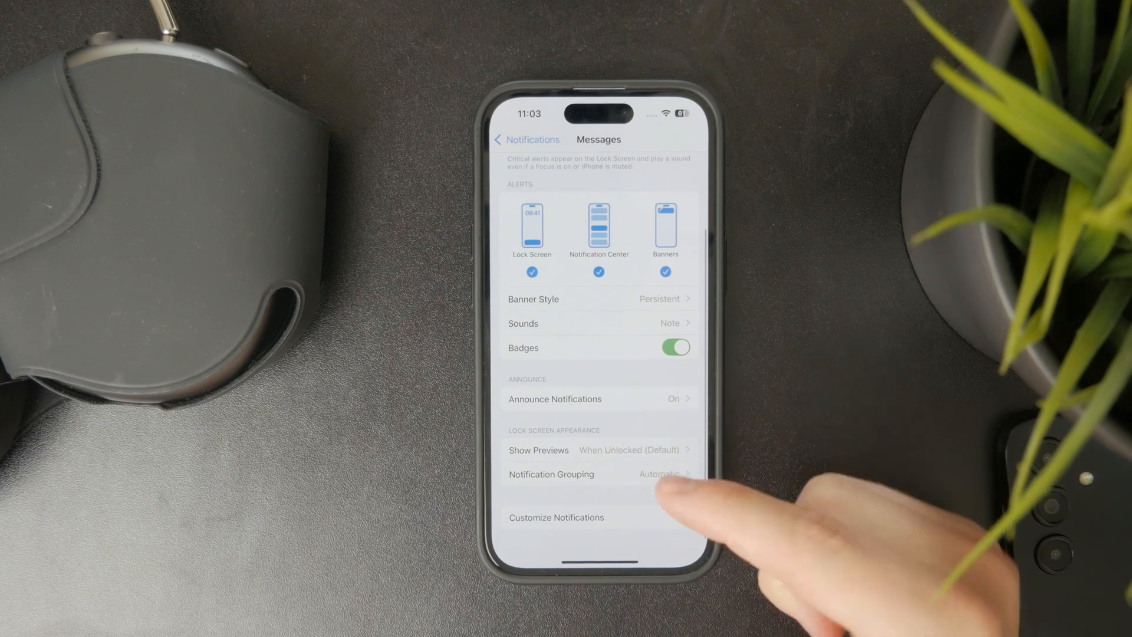
pyautogui.click(598, 323)
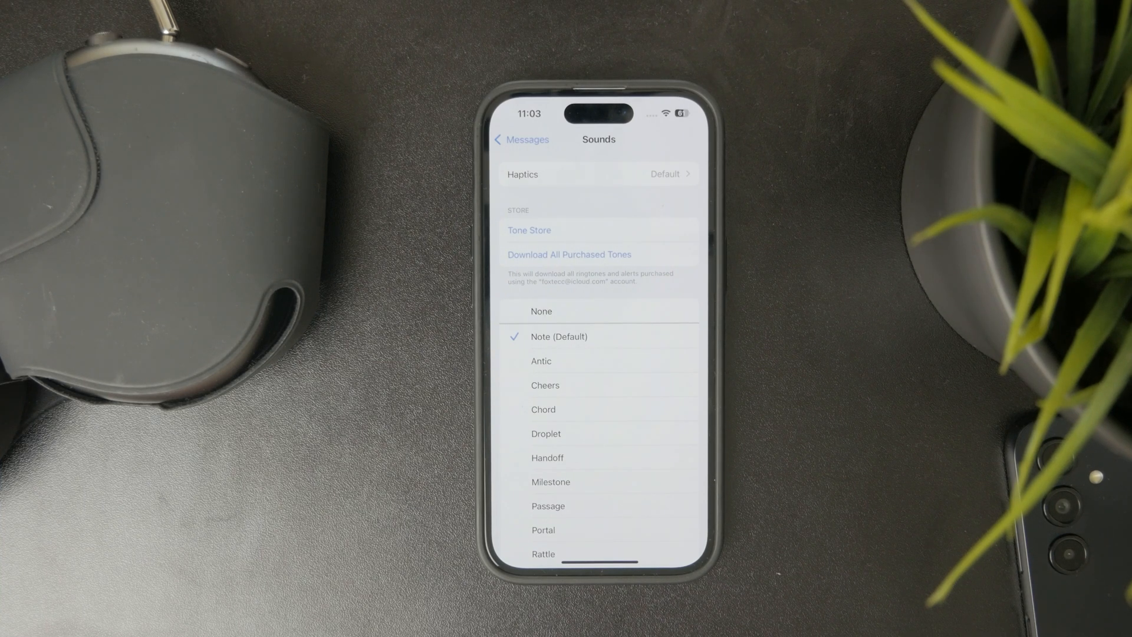
# - Leave the Messages tone at Note and return to the Notifications app list
pyautogui.click(569, 255)
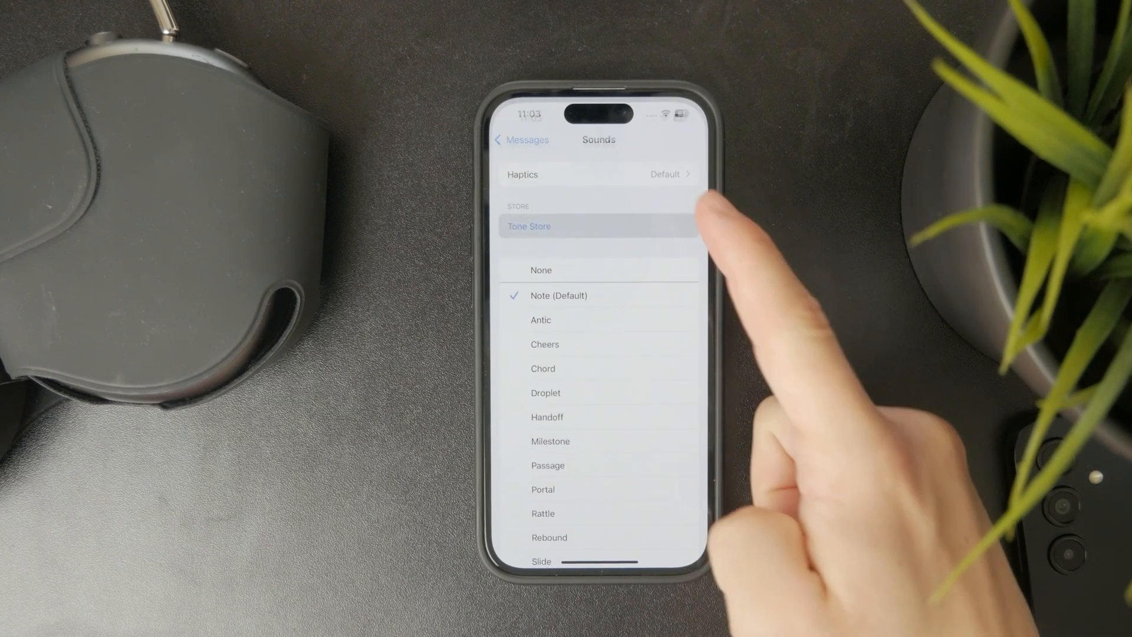
pyautogui.click(528, 226)
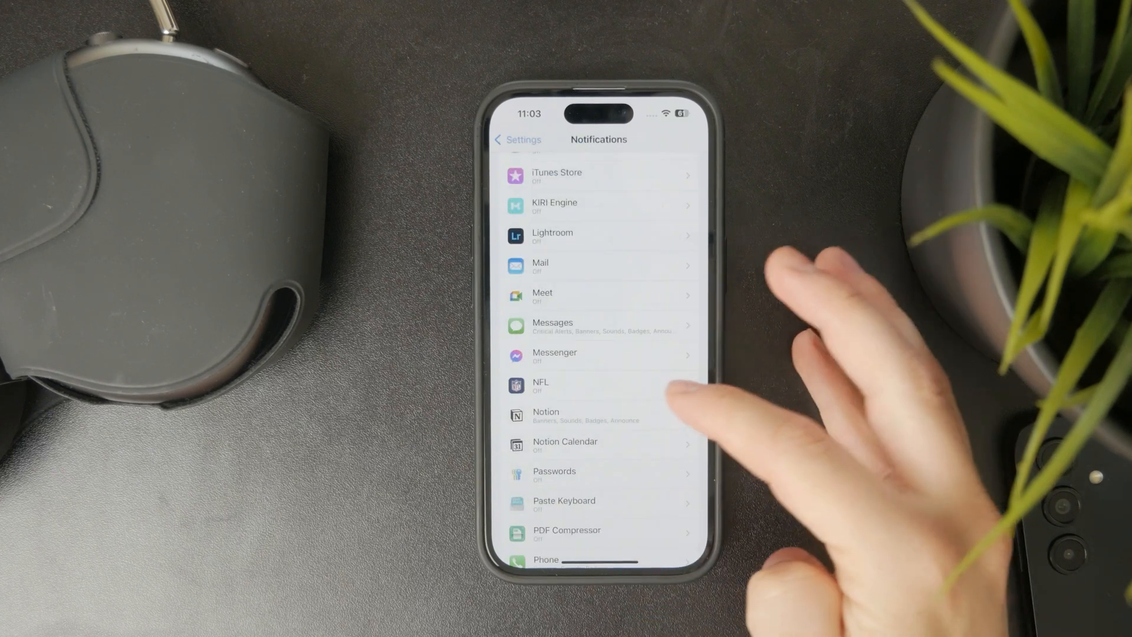
# - Check Instagram's notifications, then reach WhatsApp's own notification settings page
pyautogui.scroll(-3)
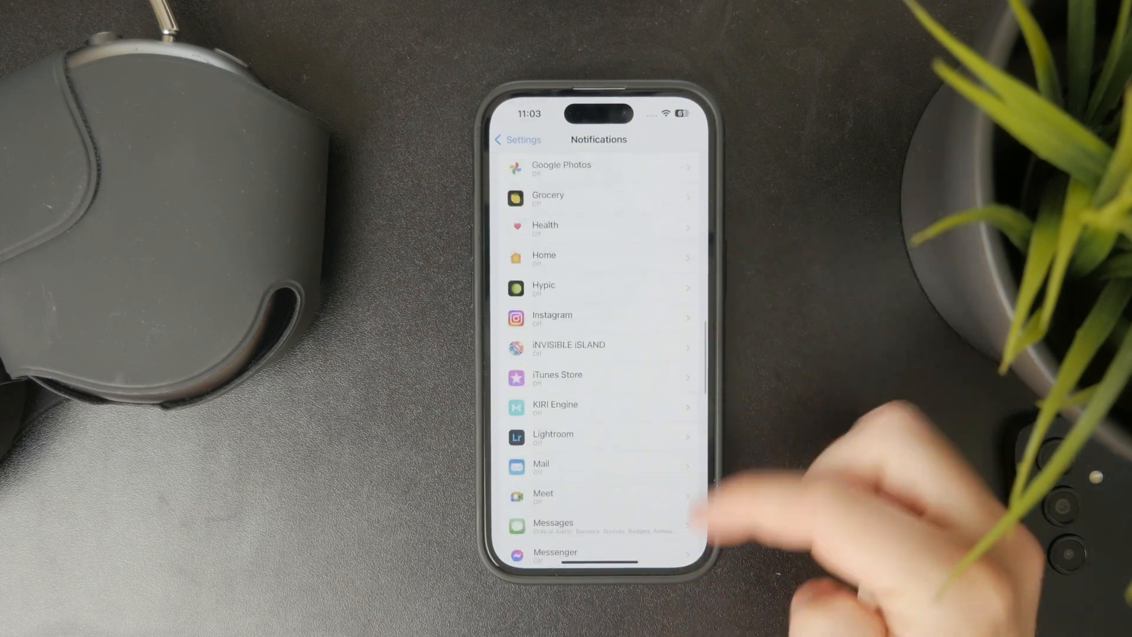
pyautogui.click(550, 315)
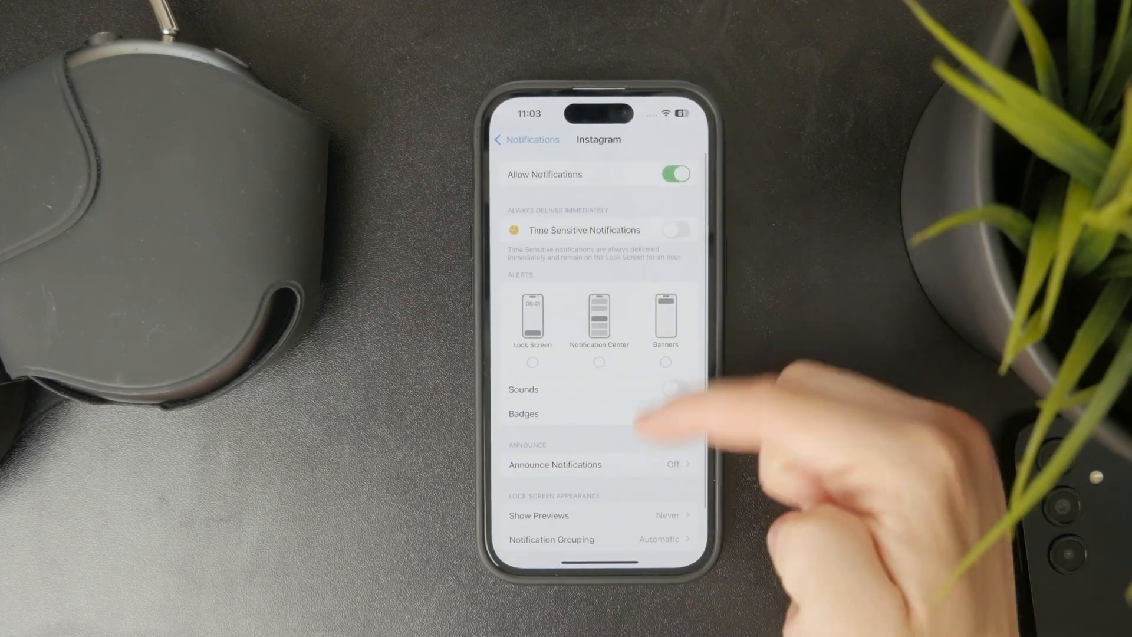
pyautogui.scroll(-3)
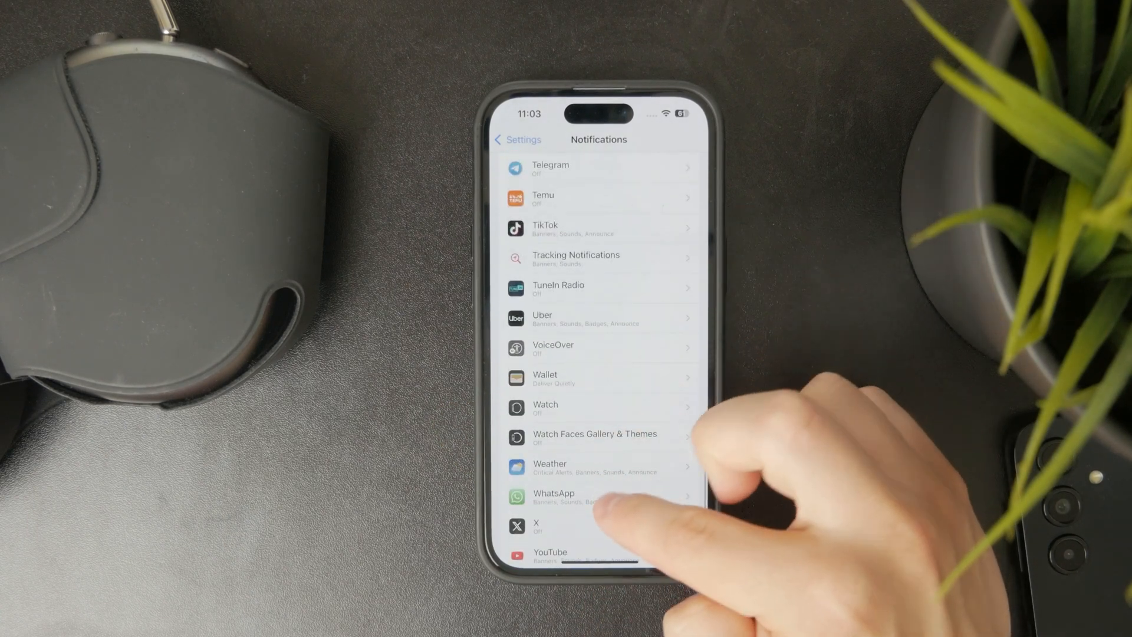
pyautogui.click(578, 498)
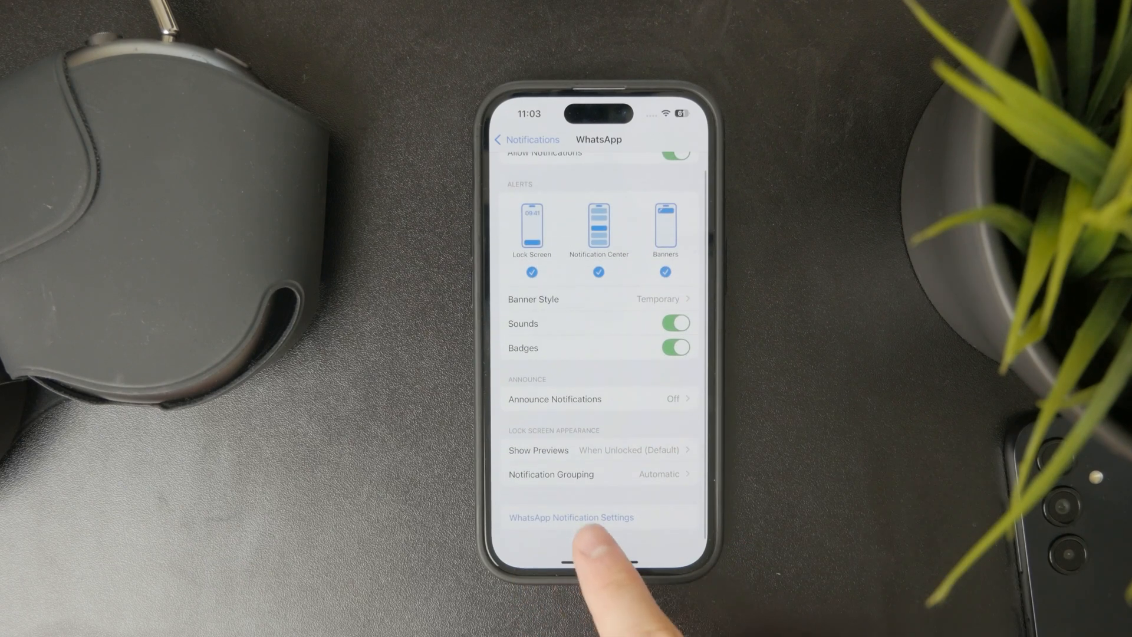
pyautogui.click(571, 517)
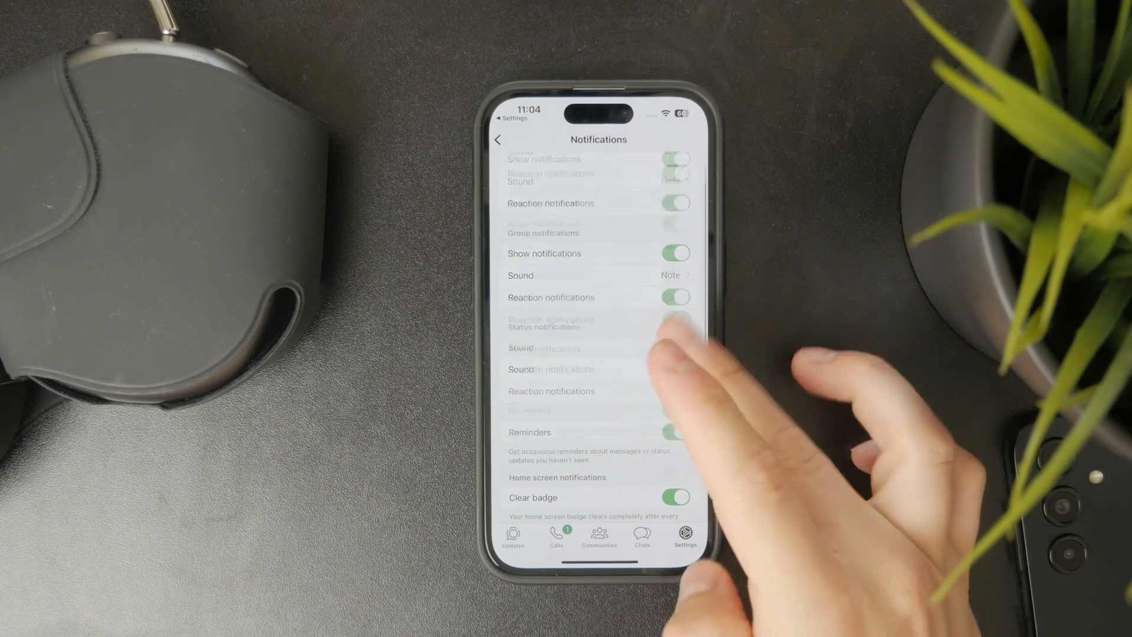
# - Bring up WhatsApp's message notification sound picker, with Note still checked
pyautogui.scroll(-3)
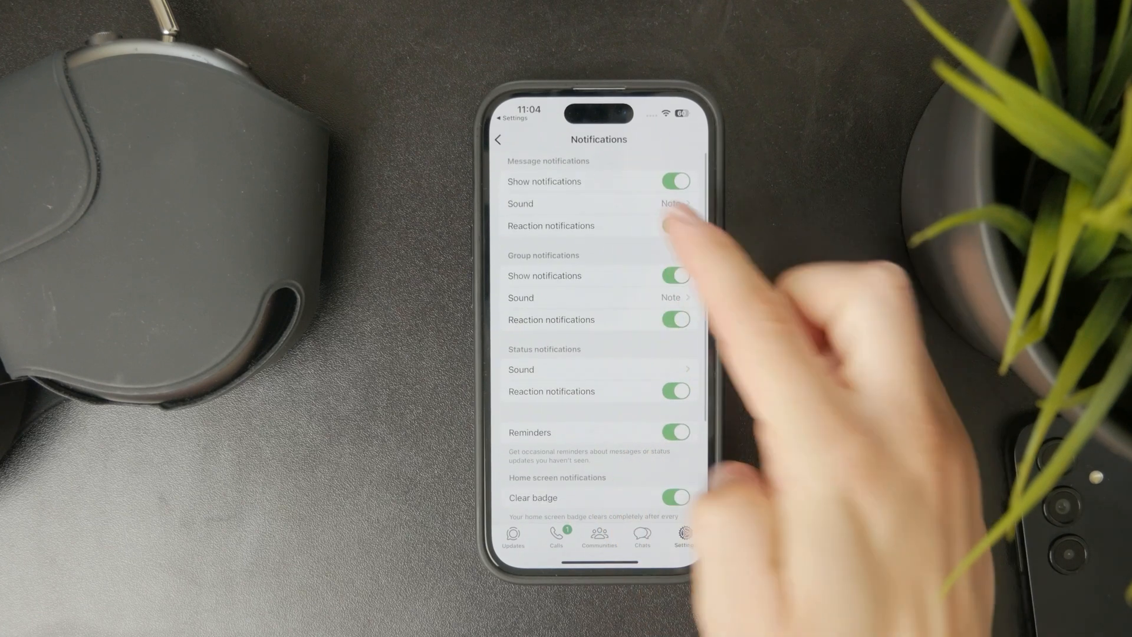
pyautogui.click(598, 204)
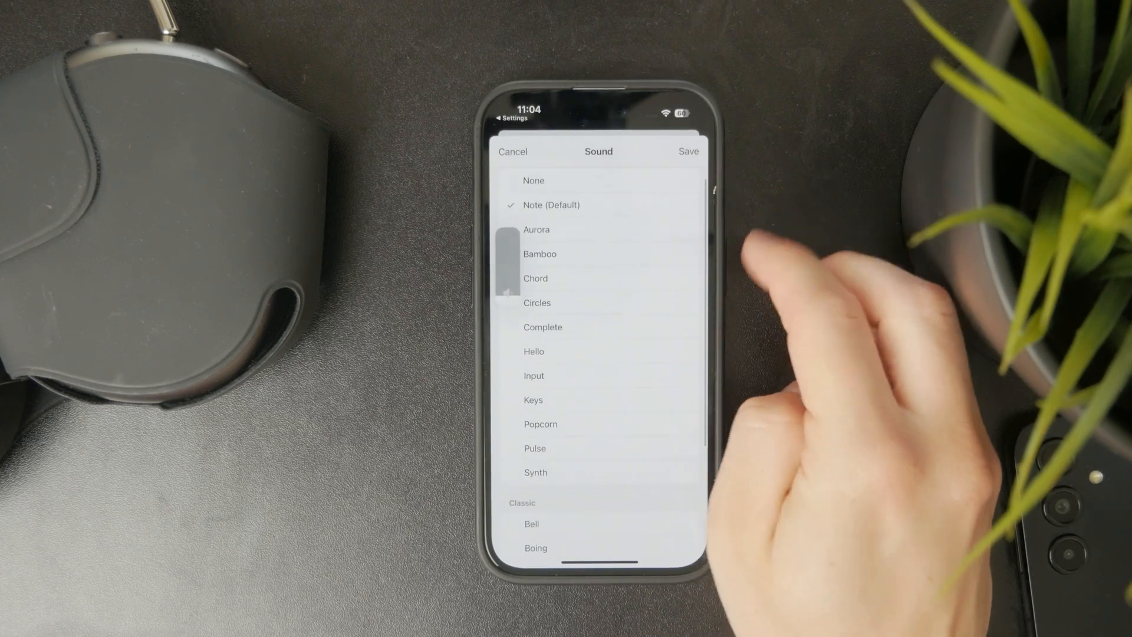
pyautogui.scroll(-3)
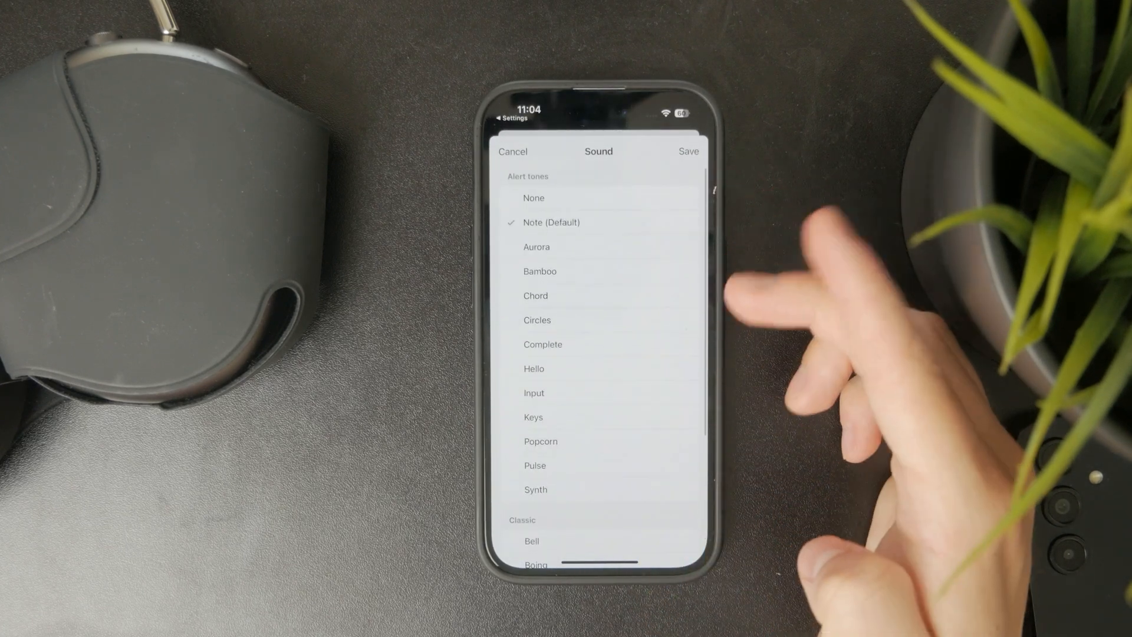